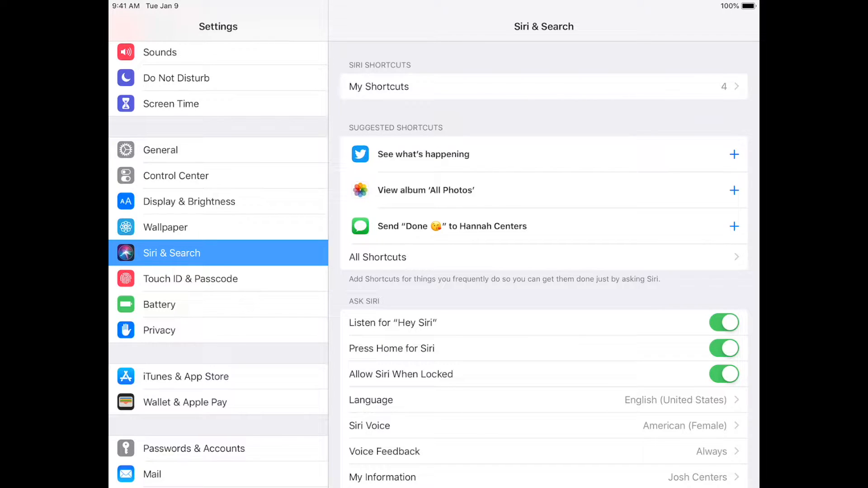
Step: Review the saved Siri shortcuts list in edit mode without removing anything
left_click(379, 87)
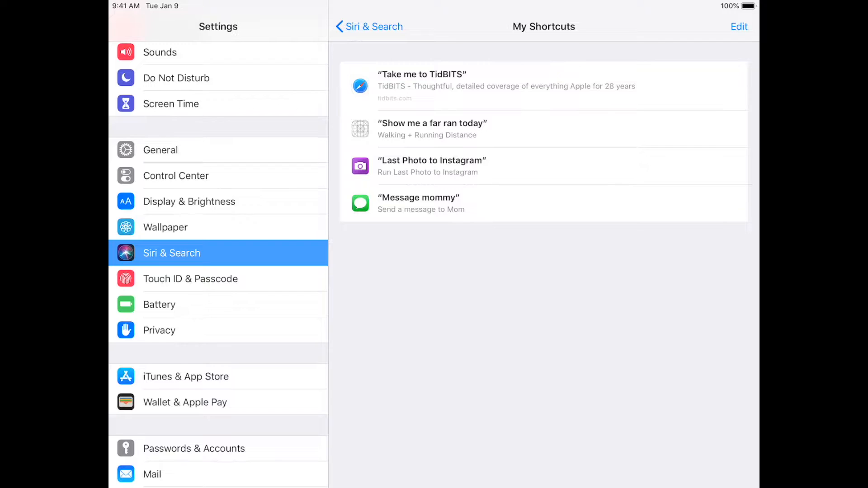
left_click(739, 26)
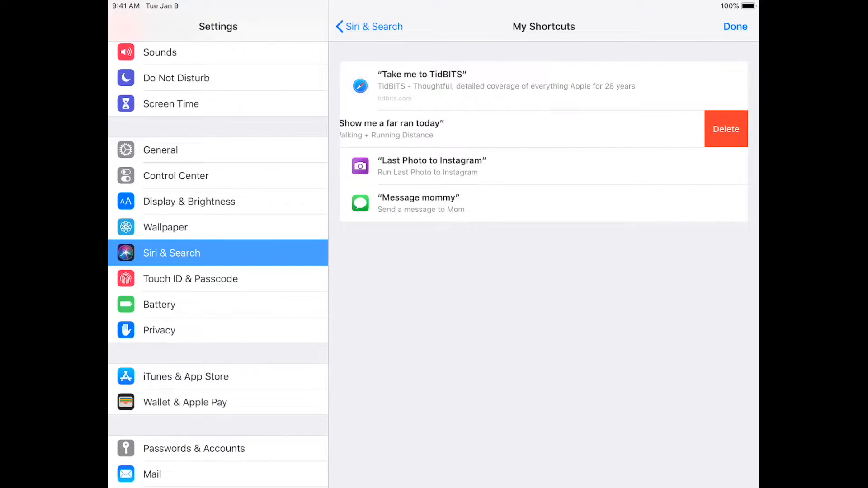
left_click(369, 26)
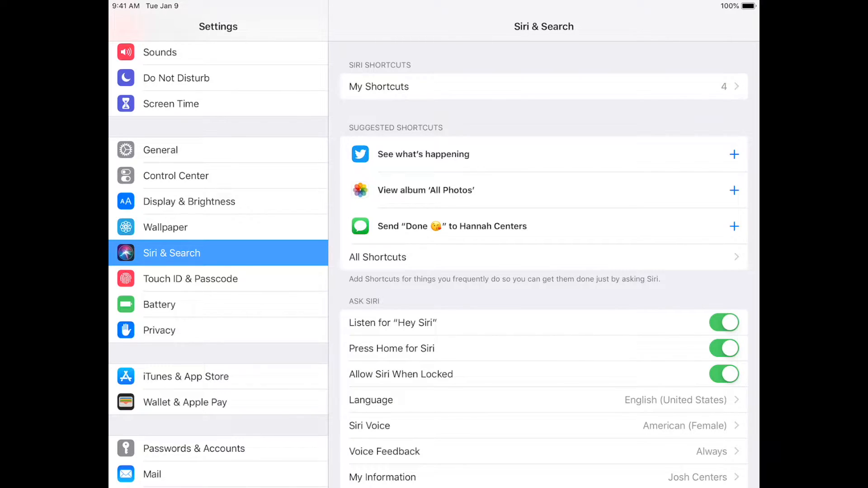
Step: Browse the All Shortcuts catalog down to CARROT's suggestions, including Get Rain Report
left_click(378, 257)
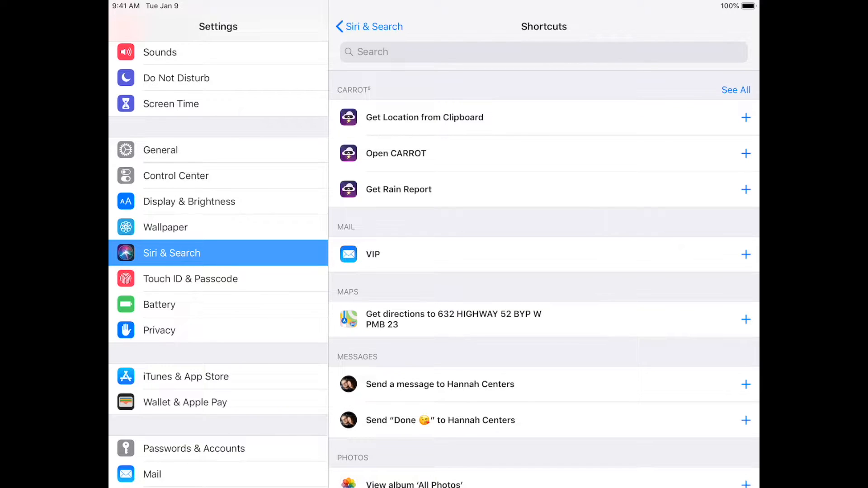
scroll("down", 3)
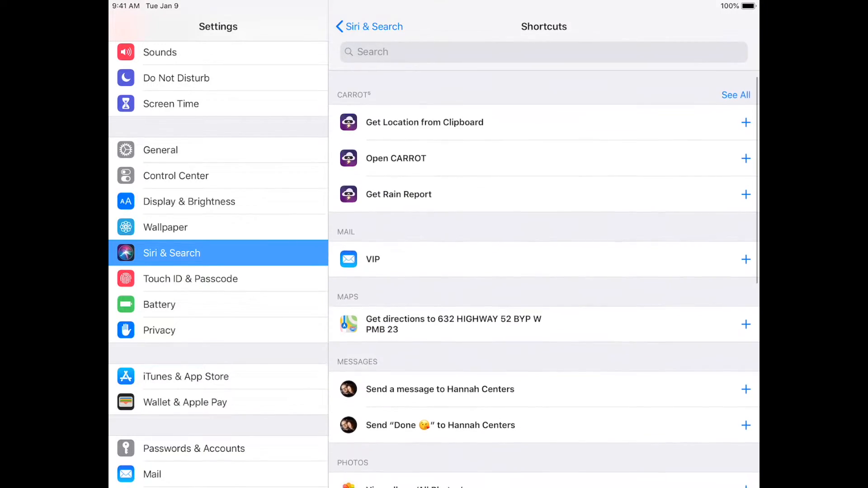
scroll("down", 3)
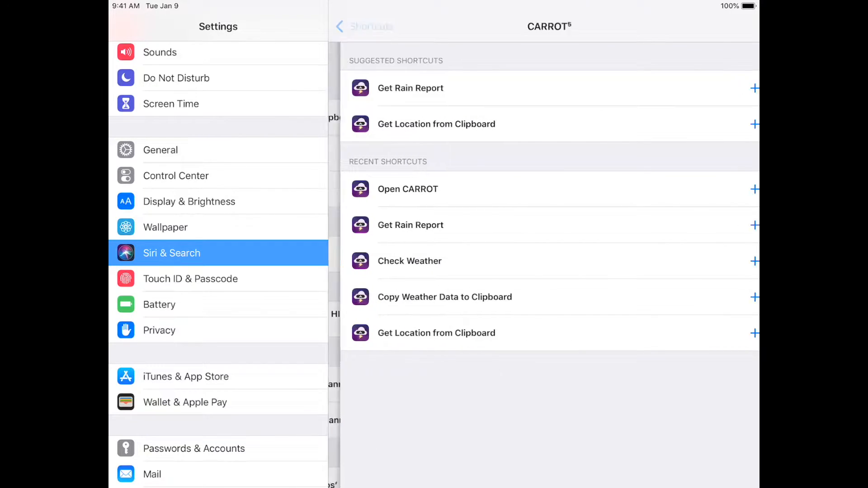
left_click(365, 26)
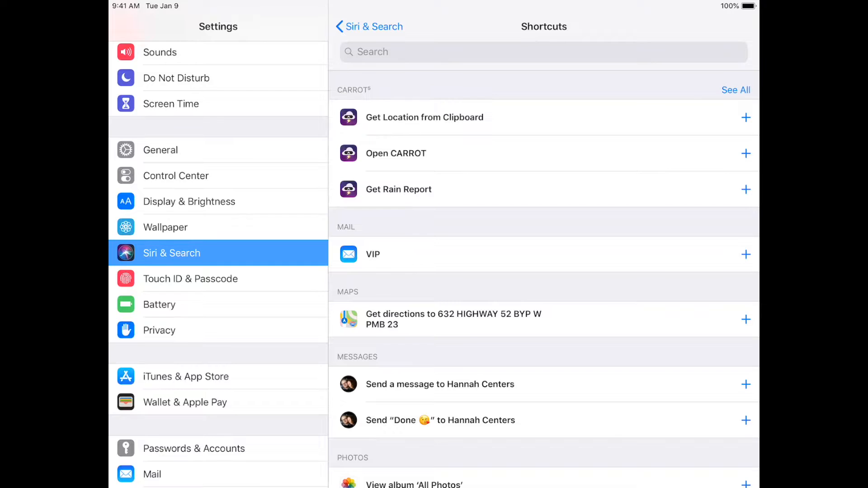
Step: Add Get Rain Report to Siri and record the spoken phrase "Rain report"
left_click(746, 189)
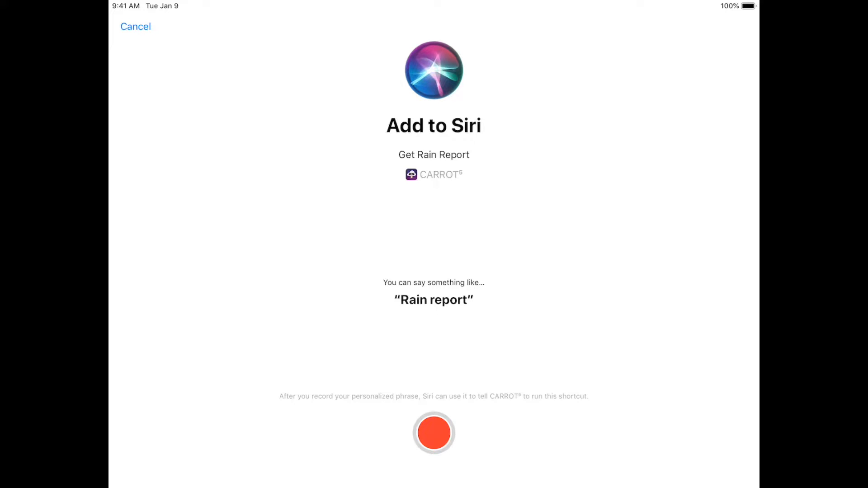
left_click(434, 432)
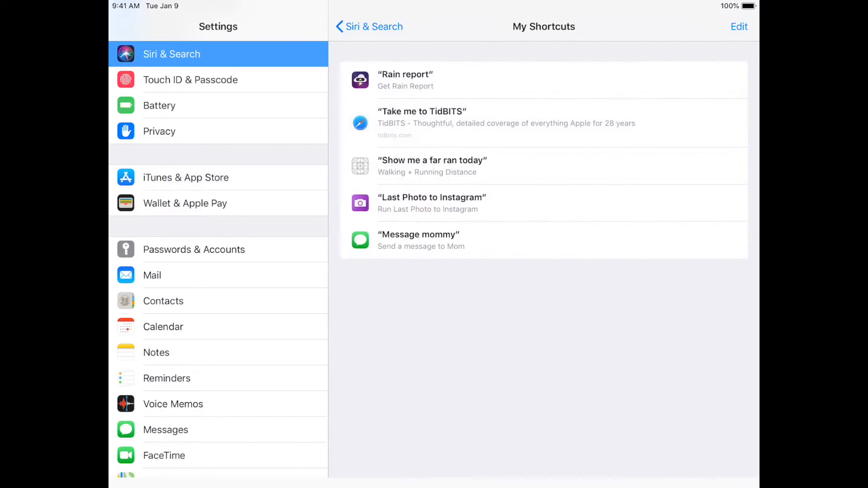
scroll("down", 3)
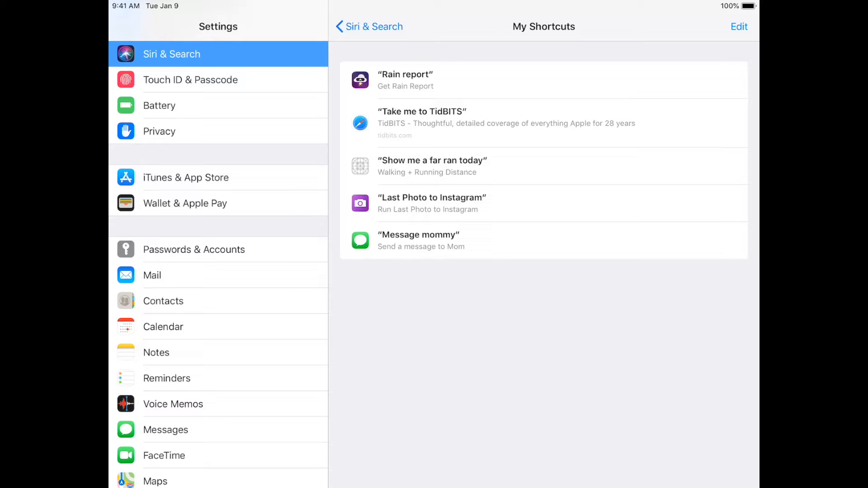
Step: Switch to CARROT Weather and reach its Siri Shortcuts settings for Check Weather
left_click(404, 79)
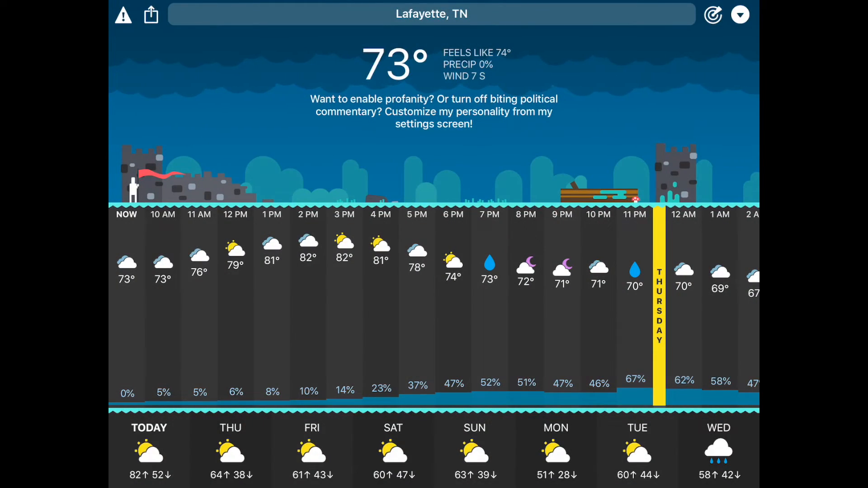
left_click(740, 15)
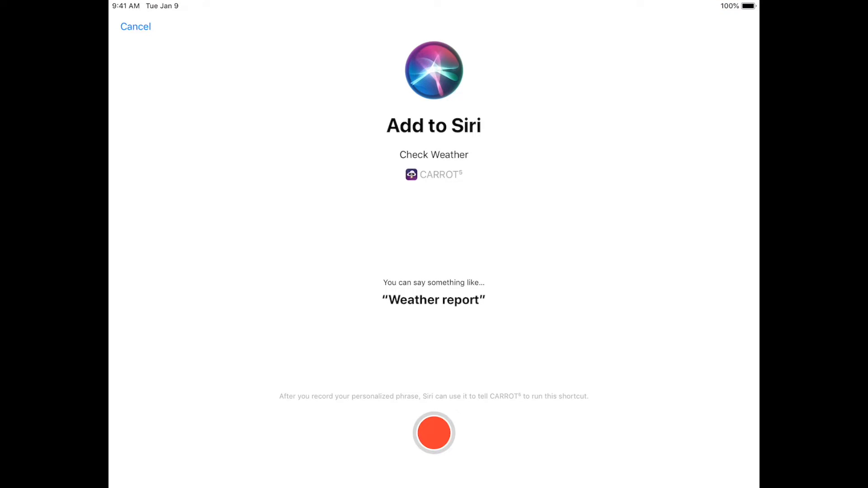
Step: Record "Weather report" as the Check Weather phrase and stop the recording
left_click(434, 434)
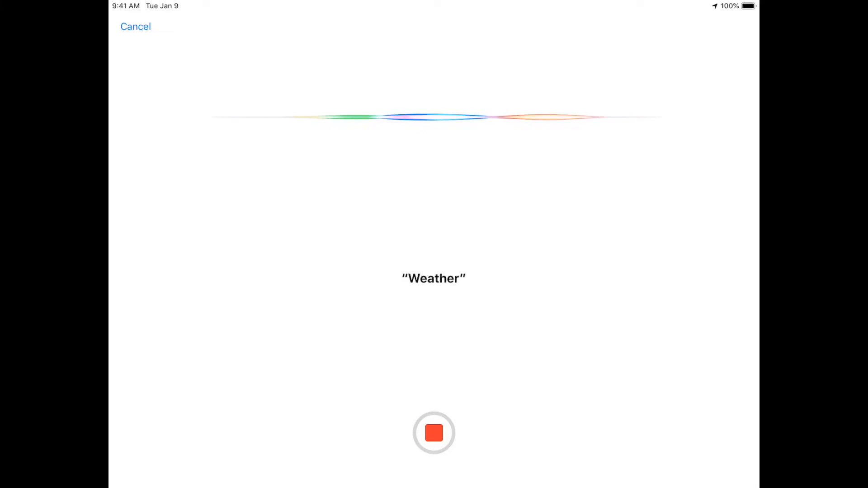
left_click(434, 434)
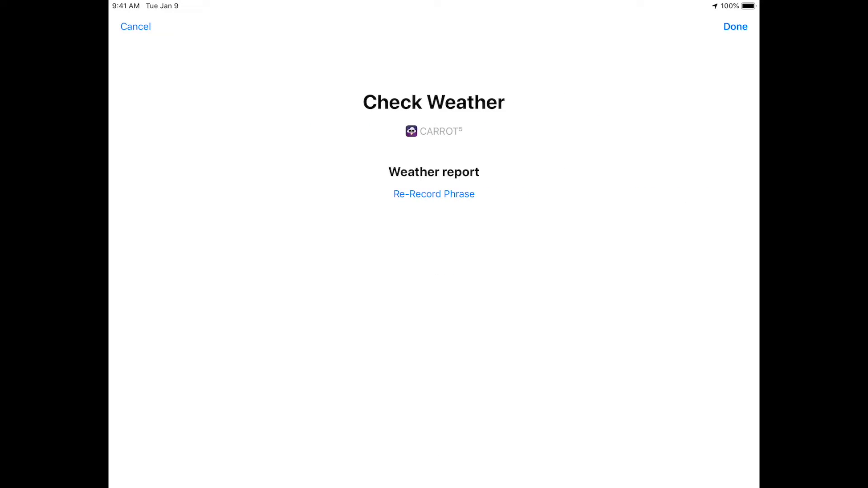